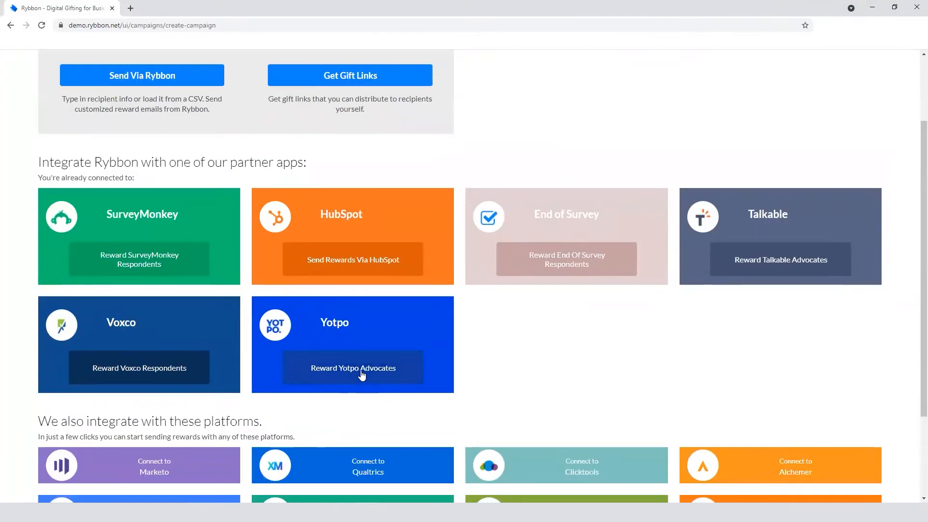
- Start a 'Reward Yotpo Advocates' campaign and begin renaming it to 'Referral Camp'
{"action": "left_click", "coordinate": [354, 368]}
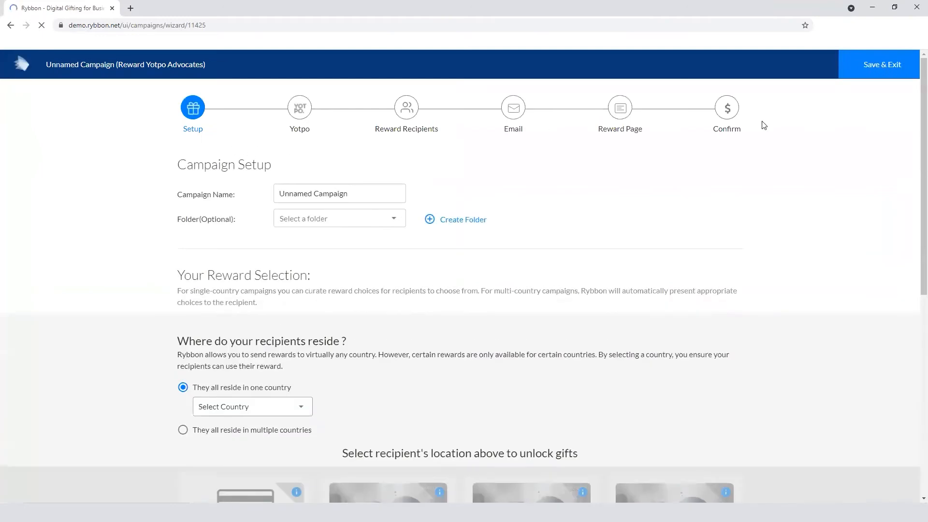
{"action": "left_click", "coordinate": [339, 193]}
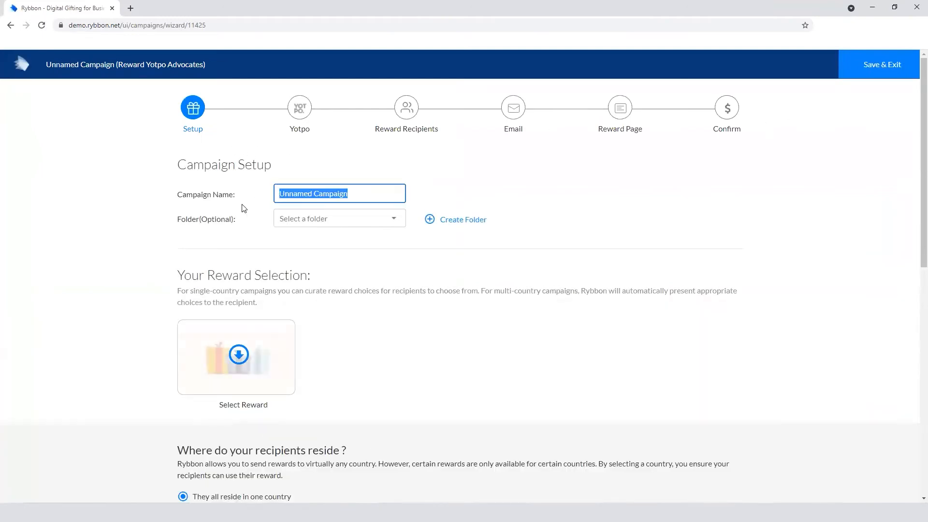
{"action": "type", "text": "Referral Camp"}
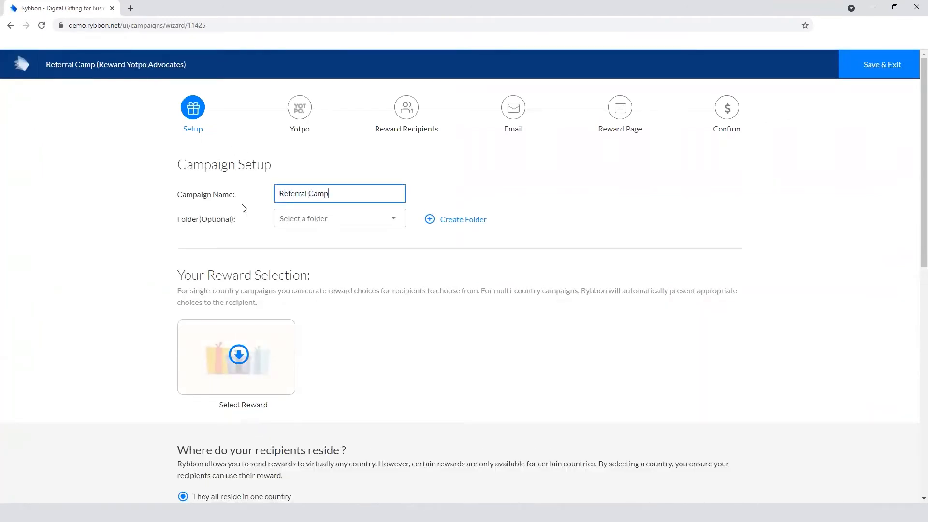
- Set recipients to United States and add the $10 Amazon USA card as a reward
{"action": "scroll", "scroll_direction": "down", "scroll_amount": 3}
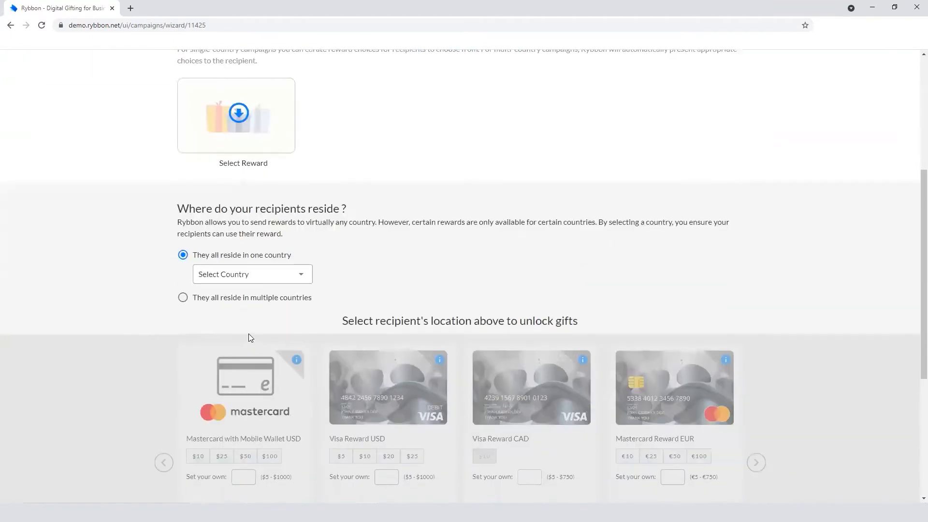
{"action": "mouse_move", "coordinate": [454, 272]}
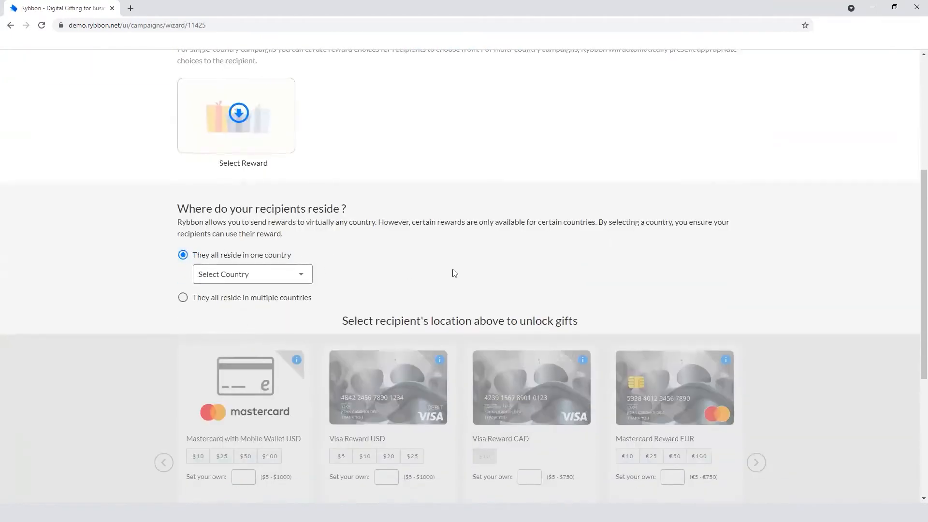
{"action": "left_click", "coordinate": [252, 274]}
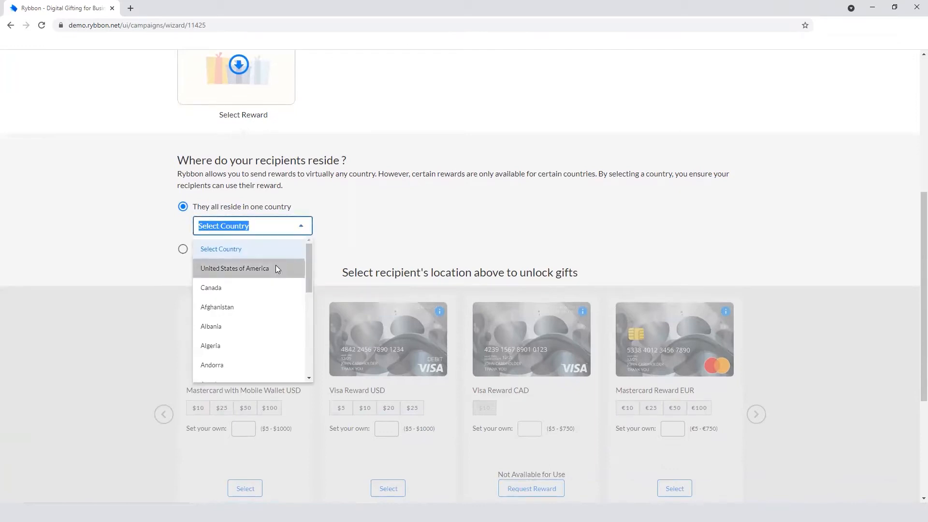
{"action": "left_click", "coordinate": [234, 268]}
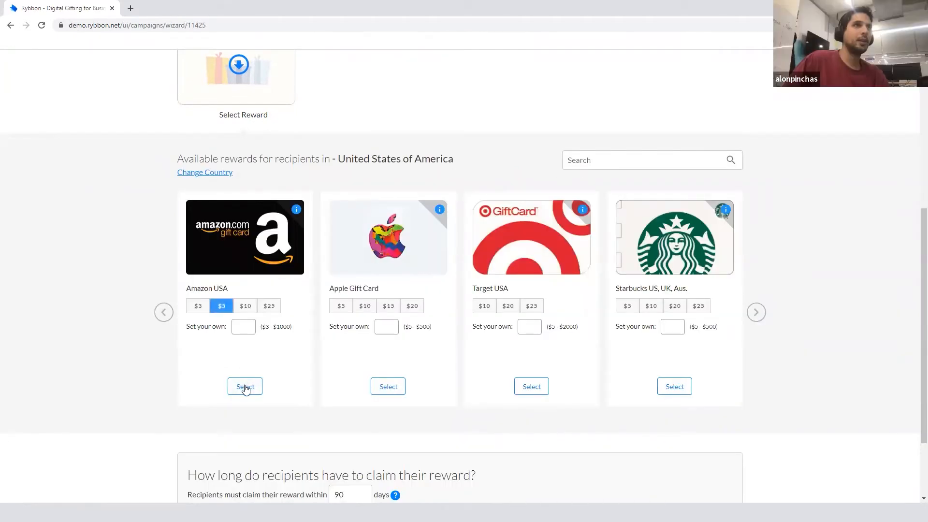
{"action": "left_click", "coordinate": [245, 307]}
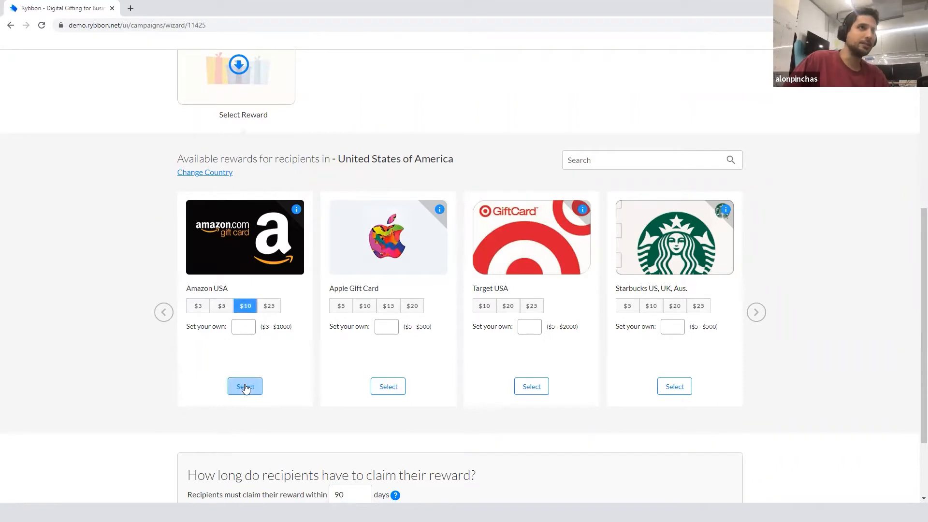
{"action": "left_click", "coordinate": [245, 386]}
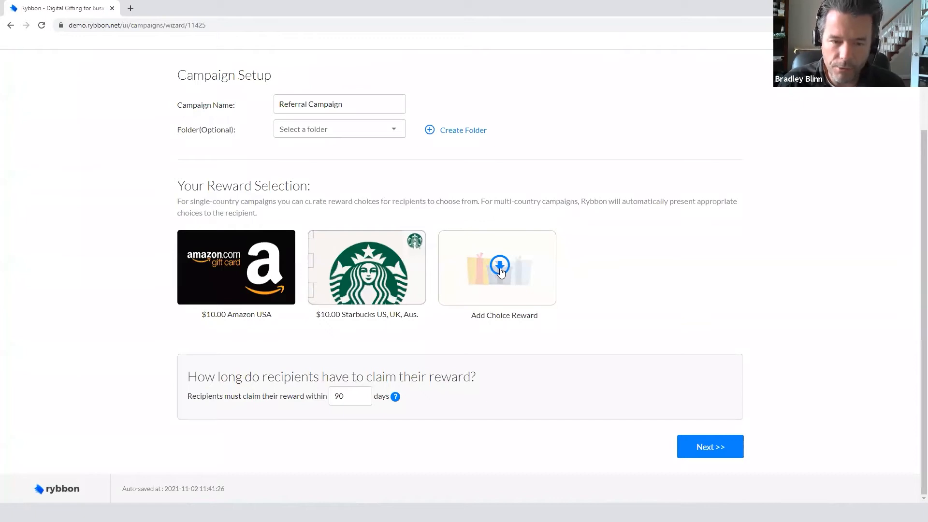
- Add Starbucks and Caribou Coffee as choice rewards, keeping the 90-day claim period
{"action": "left_click", "coordinate": [497, 267]}
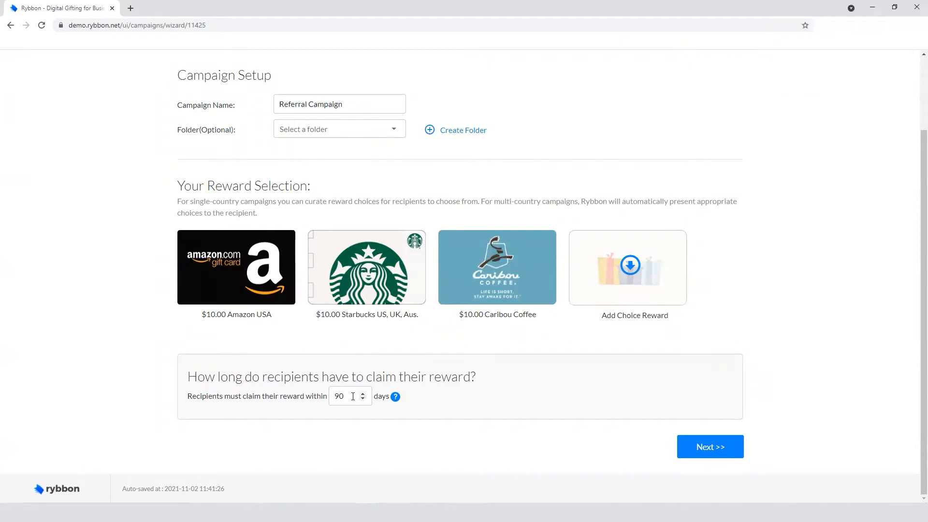
{"action": "triple_click", "coordinate": [346, 396]}
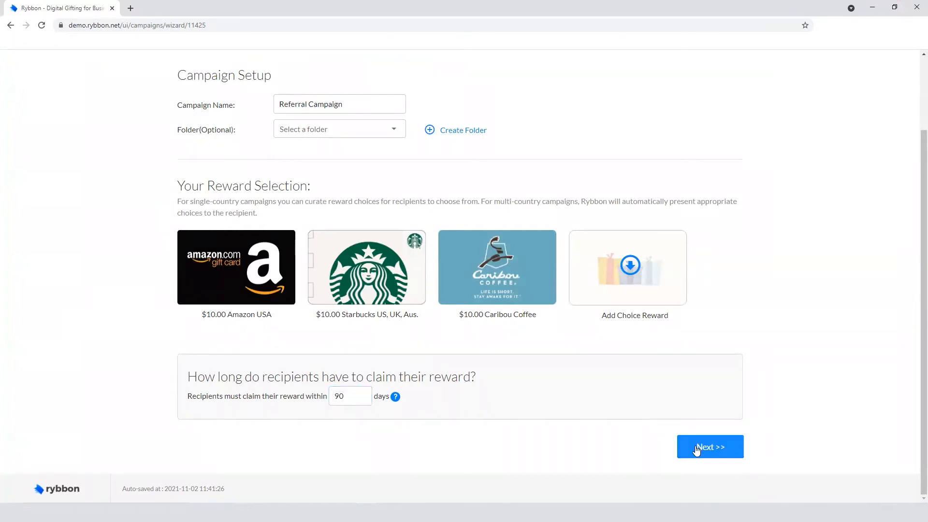
- Review the Yotpo values for CustomField1 without mapping any, staying on the custom field step
{"action": "left_click", "coordinate": [709, 447]}
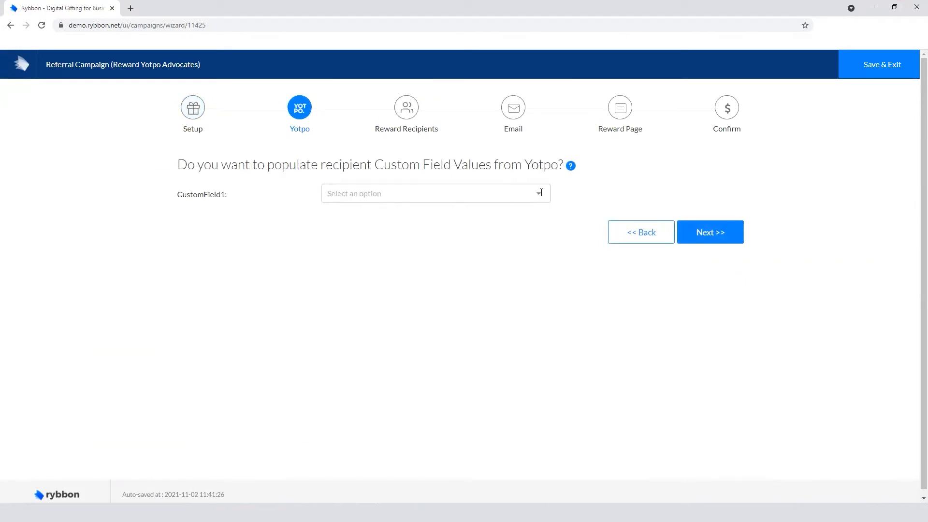
{"action": "left_click", "coordinate": [435, 194]}
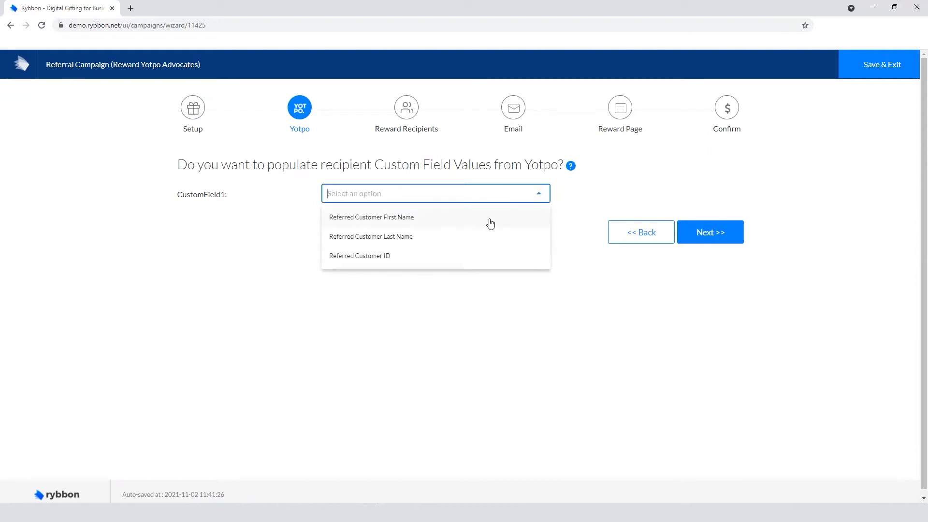
{"action": "mouse_move", "coordinate": [527, 241]}
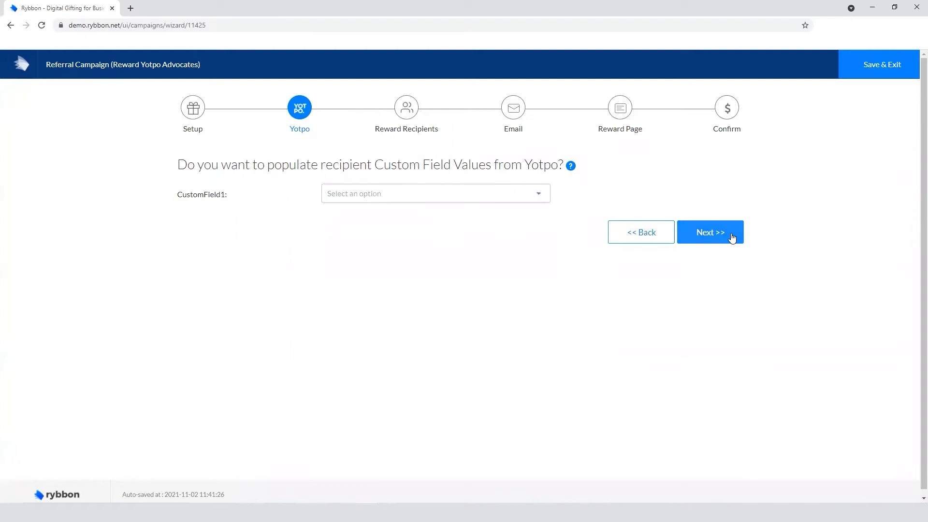
{"action": "left_click", "coordinate": [710, 231]}
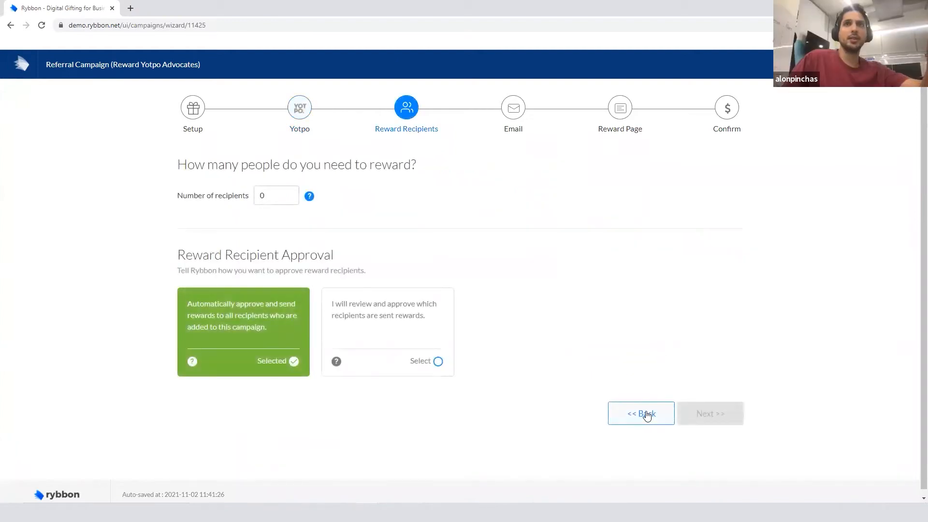
{"action": "left_click", "coordinate": [640, 413]}
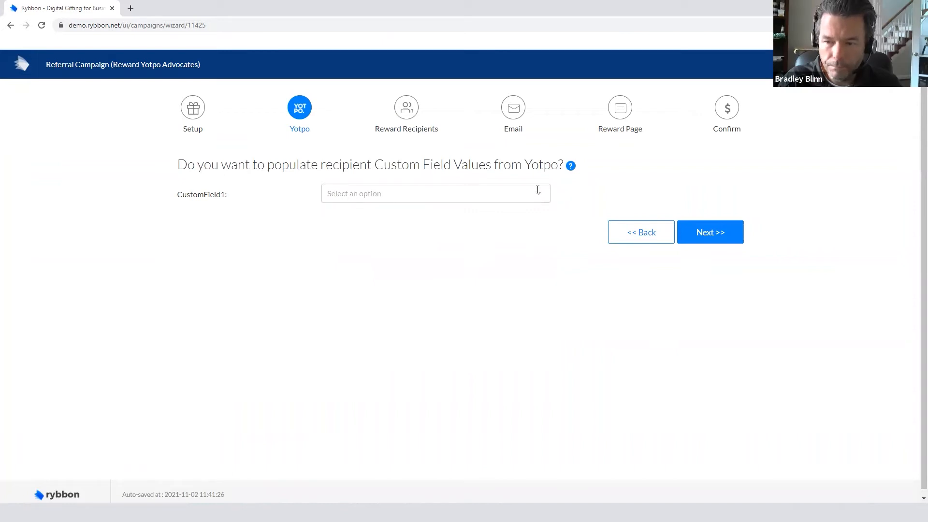
{"action": "left_click", "coordinate": [435, 193]}
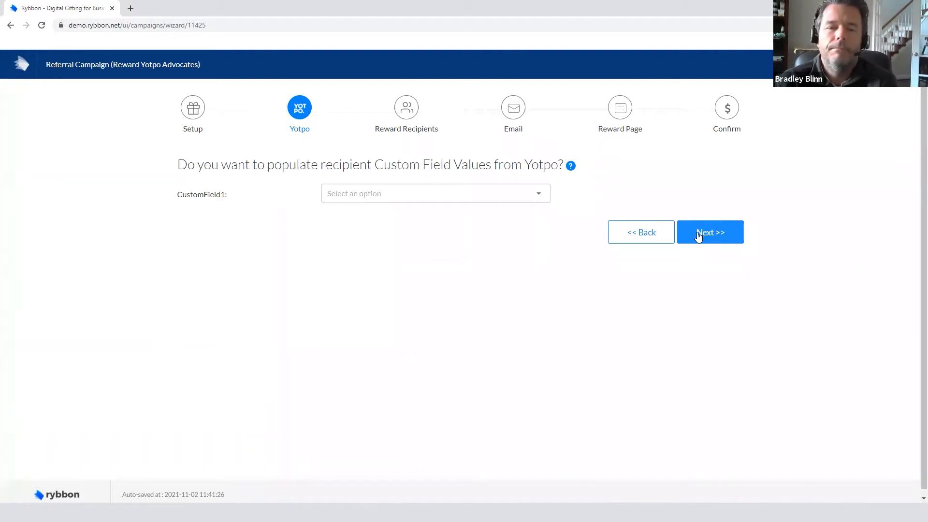
- Set the number of reward recipients to 5, keeping automatic approval
{"action": "left_click", "coordinate": [709, 231]}
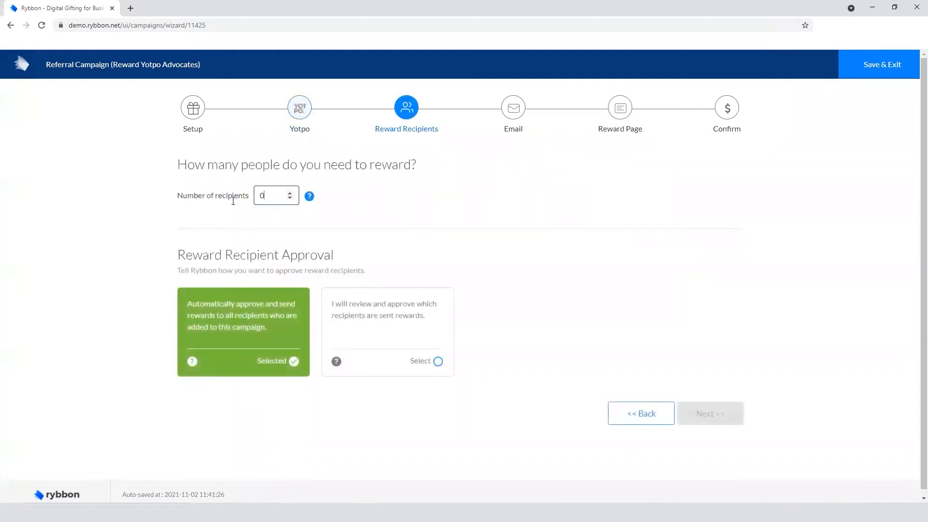
{"action": "left_click", "coordinate": [273, 195]}
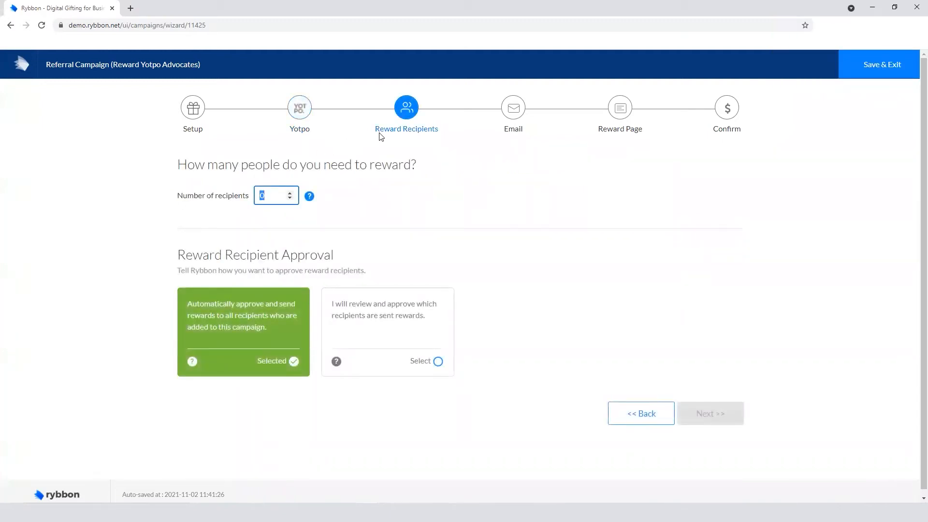
{"action": "type", "text": "5"}
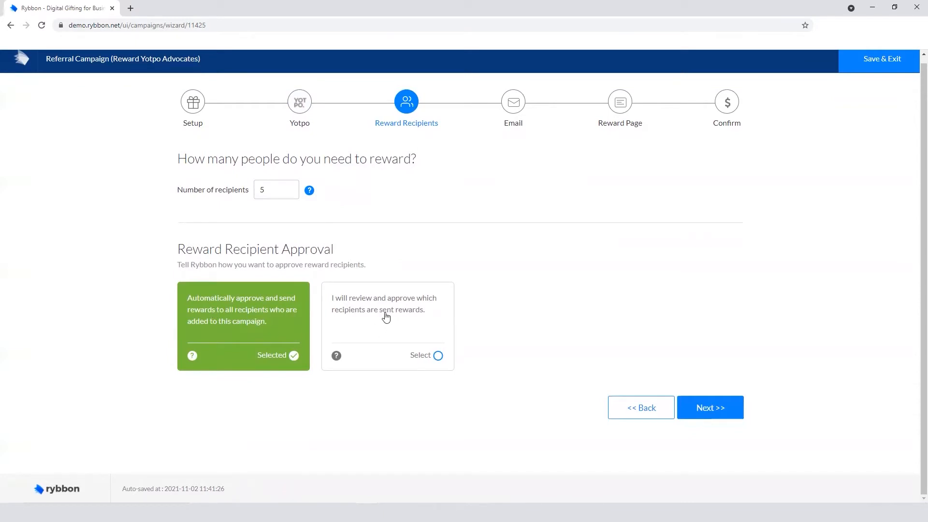
{"action": "mouse_move", "coordinate": [683, 371]}
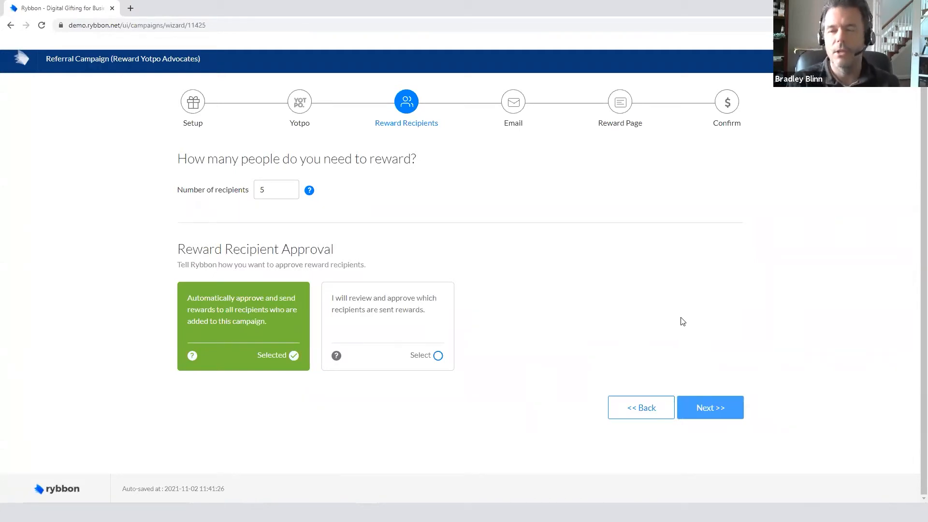
{"action": "mouse_move", "coordinate": [682, 315]}
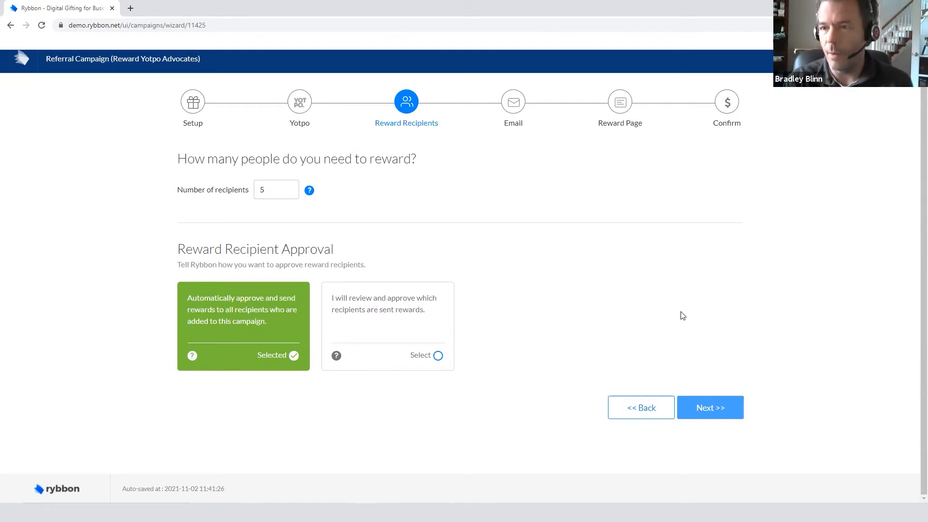
{"action": "mouse_move", "coordinate": [668, 314]}
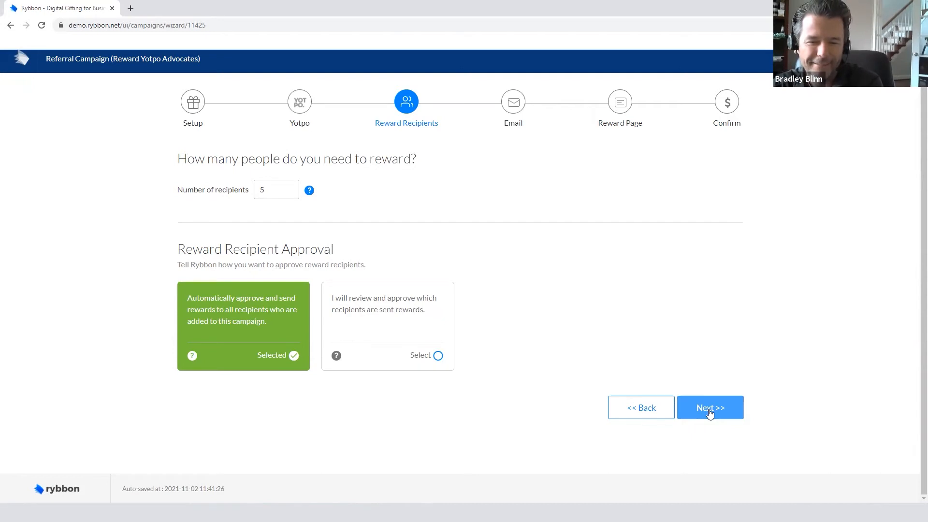
{"action": "left_click", "coordinate": [710, 407]}
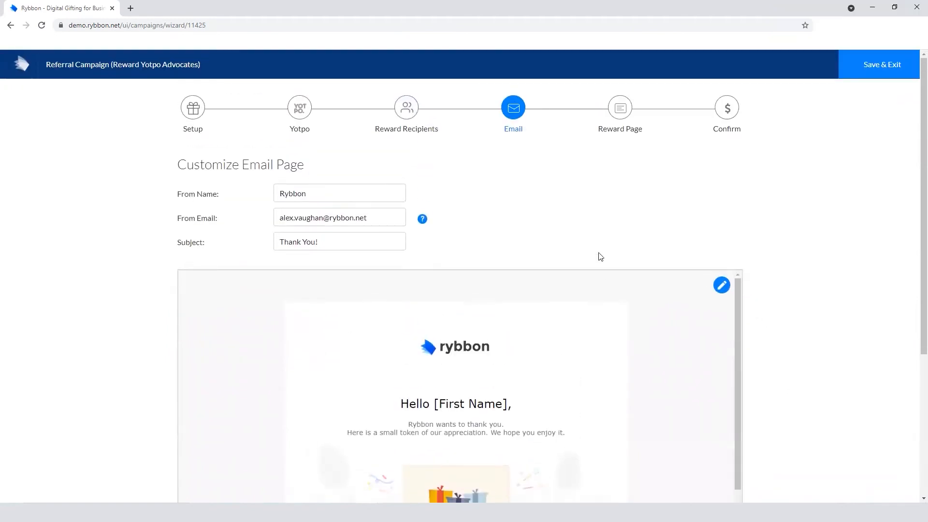
{"action": "scroll", "scroll_direction": "down", "scroll_amount": 3}
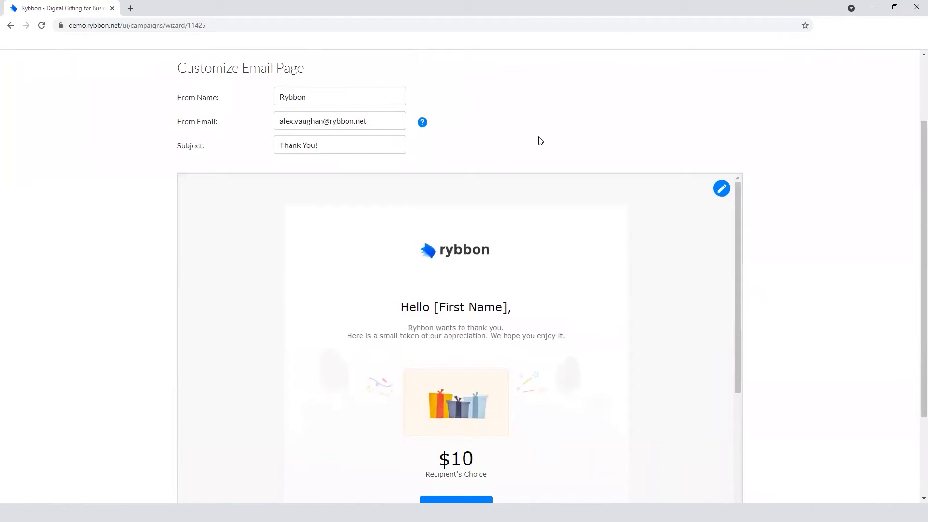
{"action": "mouse_move", "coordinate": [192, 107]}
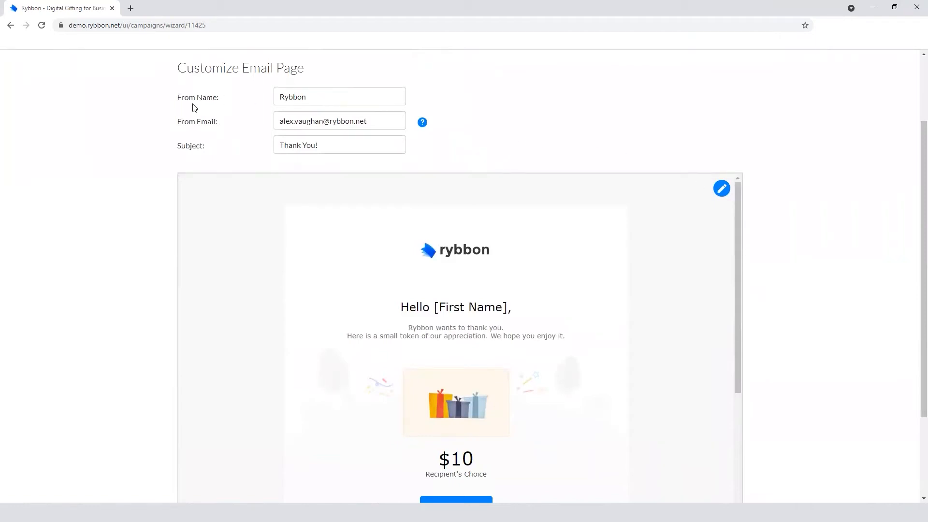
{"action": "mouse_move", "coordinate": [721, 189]}
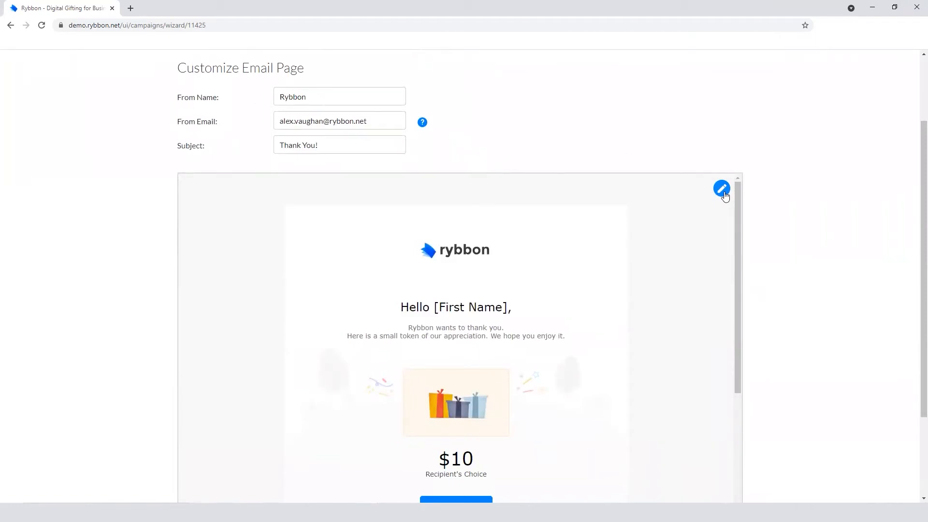
- Review the reward email's template and message in the editor and save it unchanged
{"action": "left_click", "coordinate": [721, 189]}
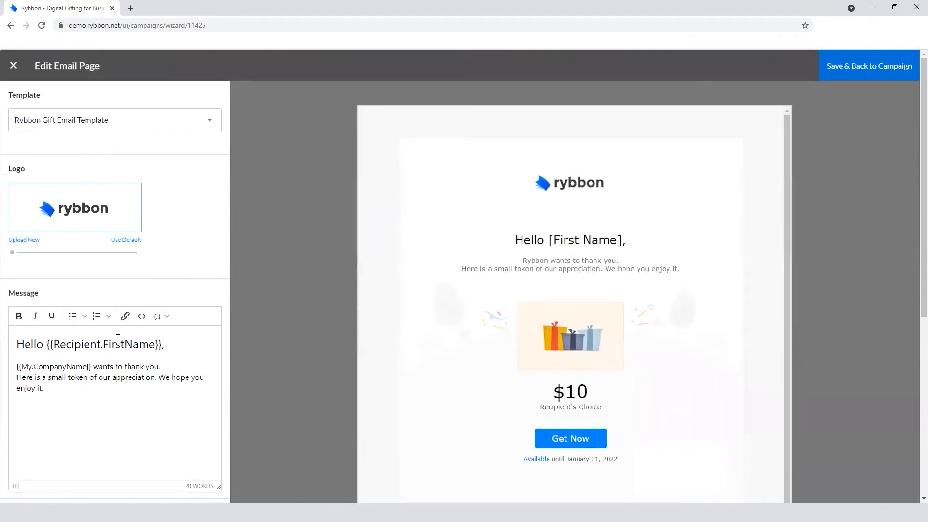
{"action": "scroll", "scroll_direction": "down", "scroll_amount": 3}
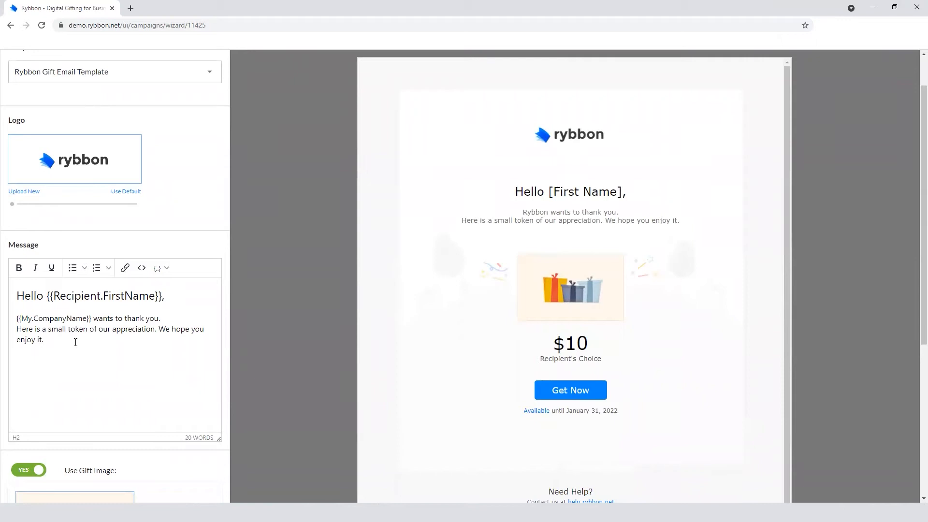
{"action": "scroll", "scroll_direction": "down", "scroll_amount": 3}
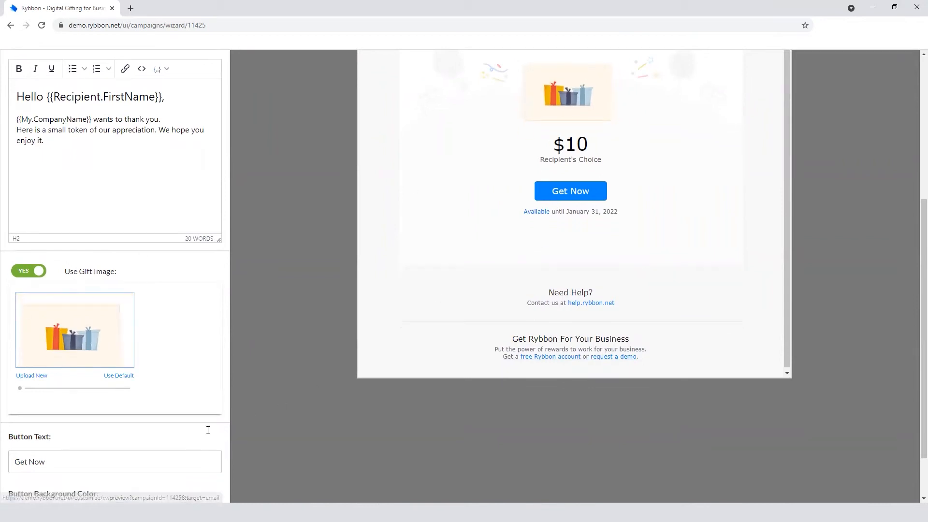
{"action": "scroll", "scroll_direction": "down", "scroll_amount": 3}
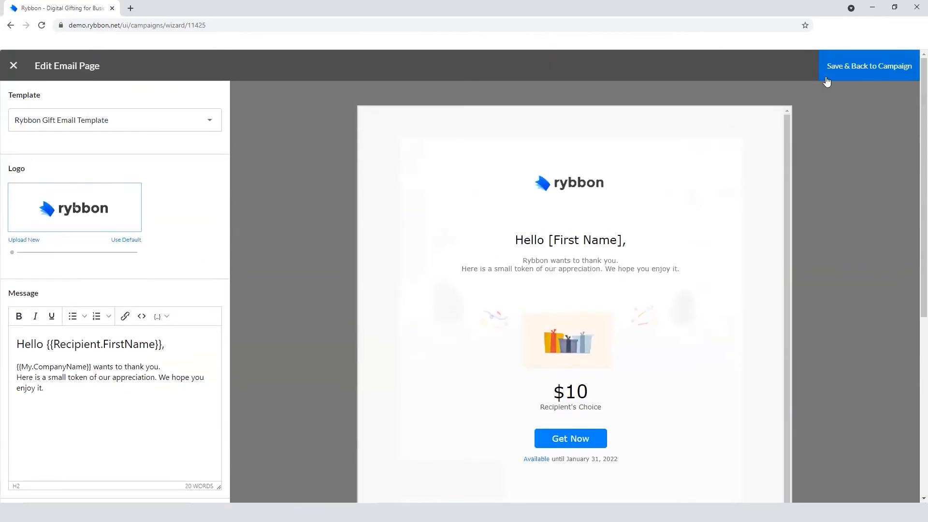
{"action": "left_click", "coordinate": [869, 66]}
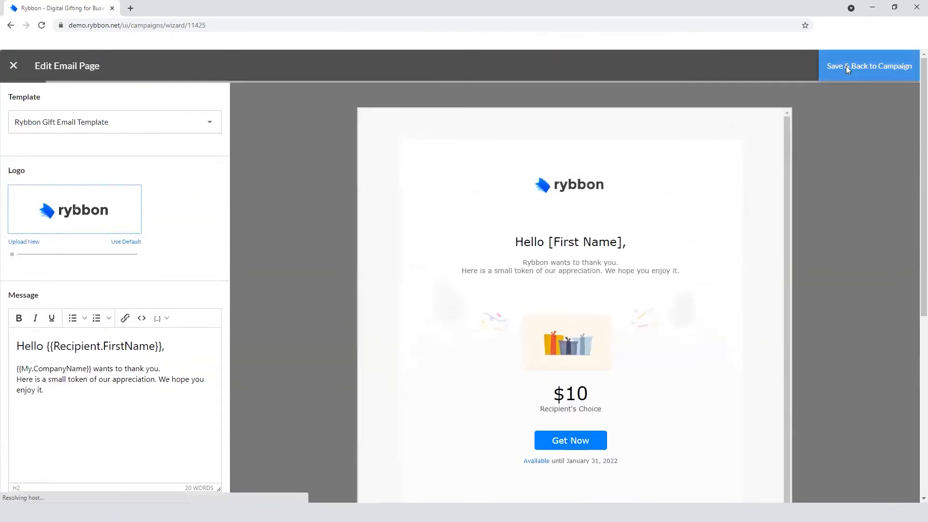
{"action": "left_click", "coordinate": [869, 65]}
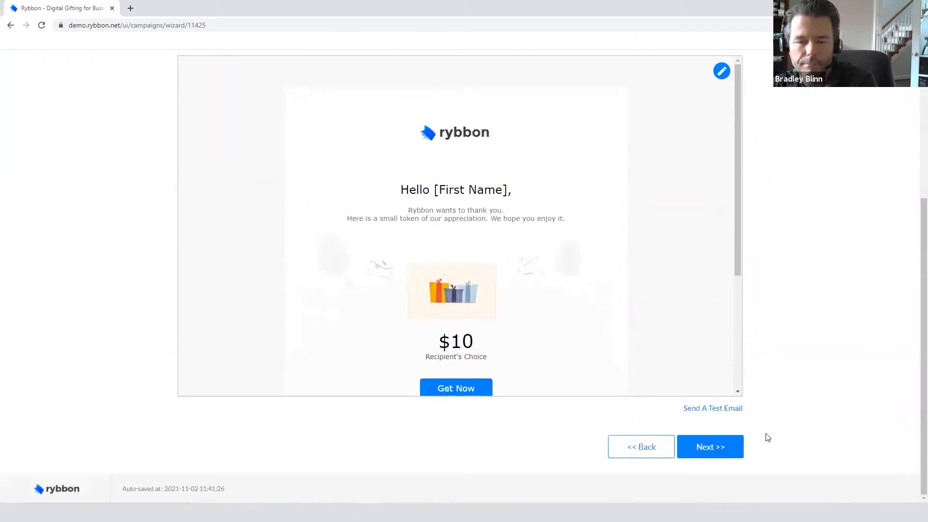
- Advance to the Reward Page step and view the Amazon gift card page preview
{"action": "left_click", "coordinate": [709, 447]}
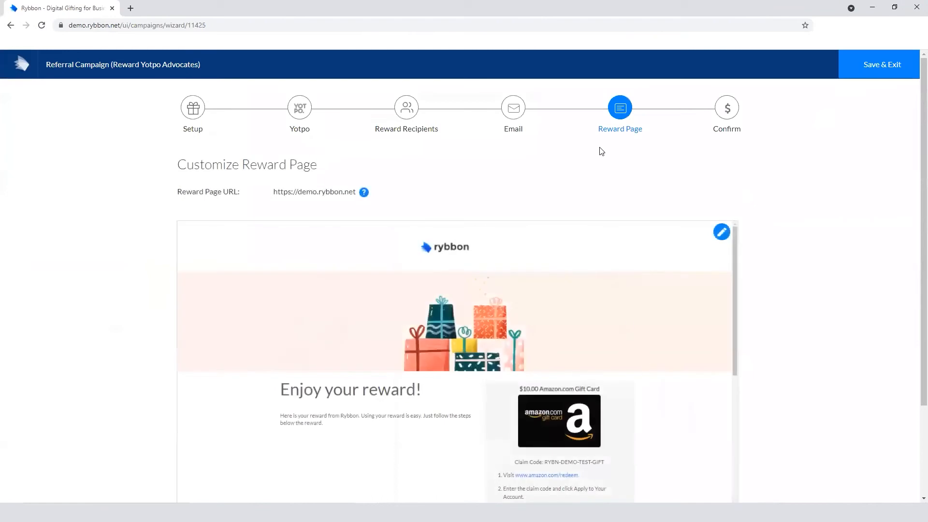
{"action": "mouse_move", "coordinate": [763, 255]}
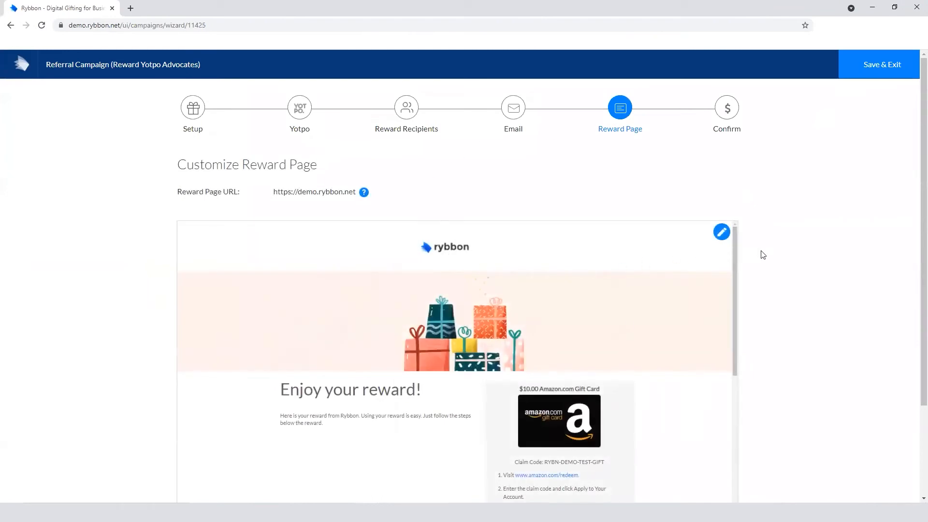
{"action": "scroll", "scroll_direction": "down", "scroll_amount": 3}
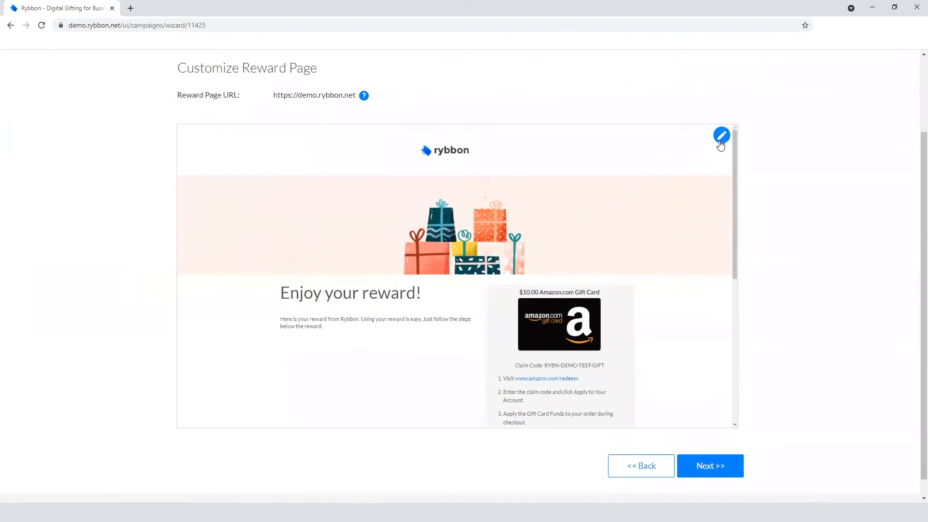
- Review the reward page in the editor and save it unchanged
{"action": "left_click", "coordinate": [721, 135]}
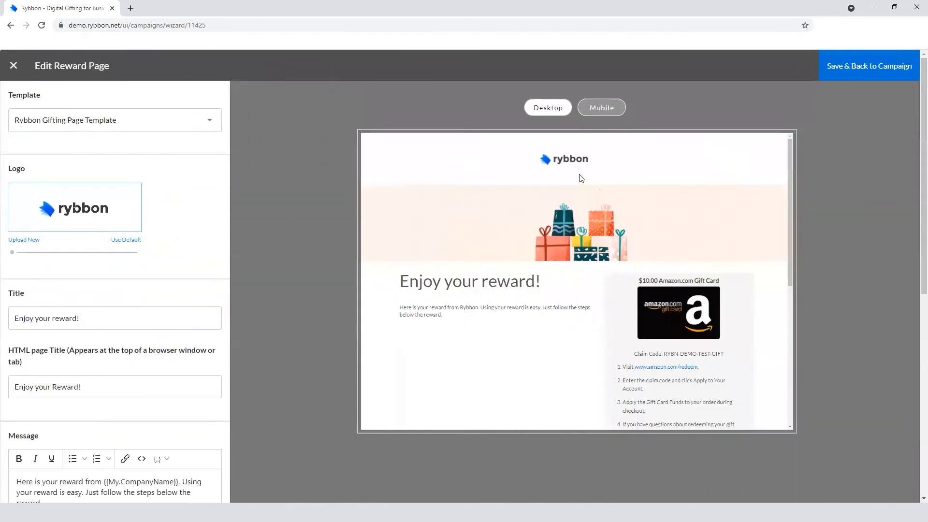
{"action": "mouse_move", "coordinate": [367, 294]}
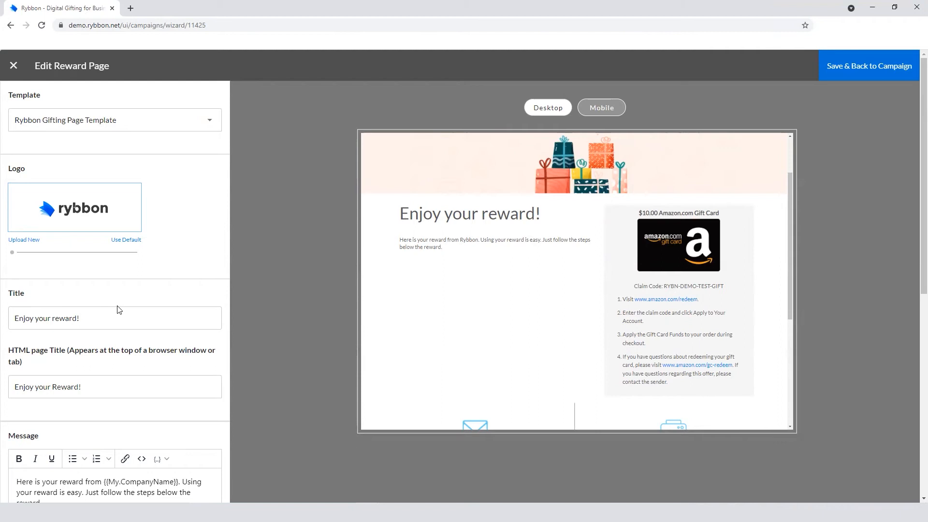
{"action": "mouse_move", "coordinate": [61, 433]}
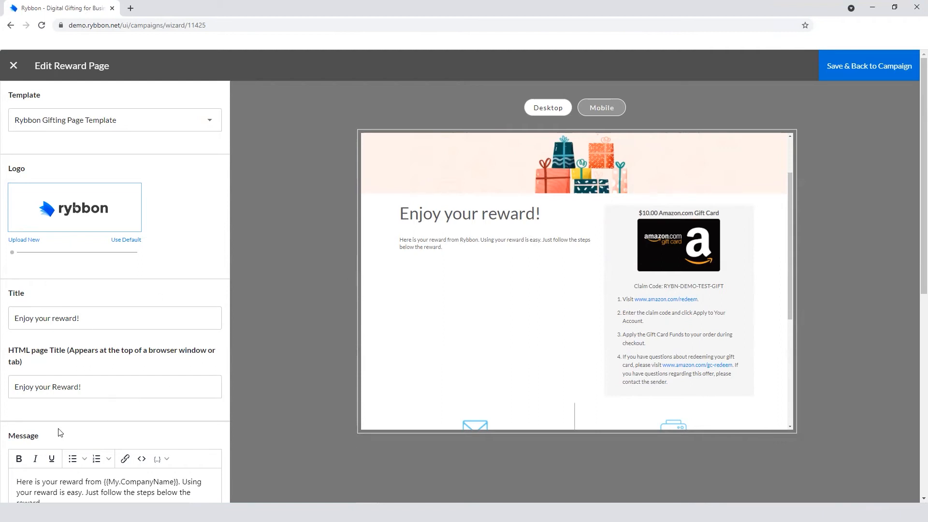
{"action": "mouse_move", "coordinate": [136, 283]}
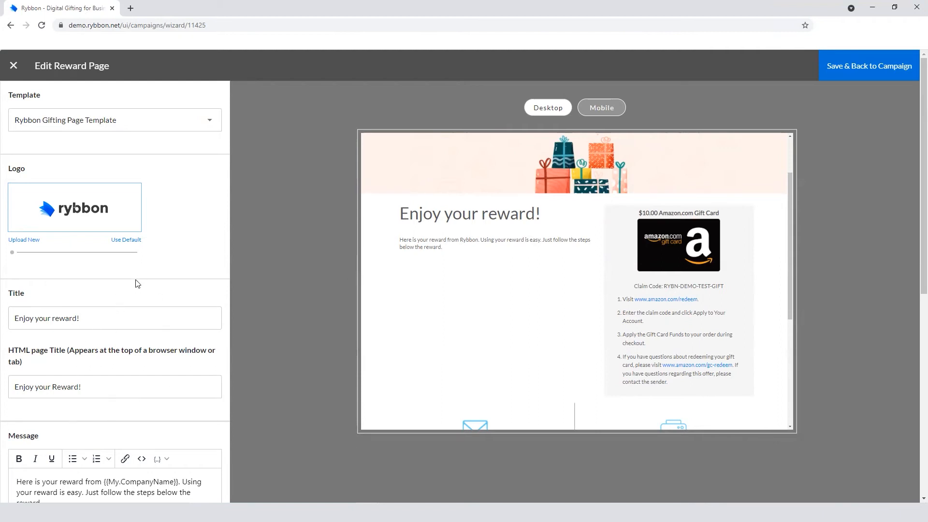
{"action": "scroll", "scroll_direction": "down", "scroll_amount": 3}
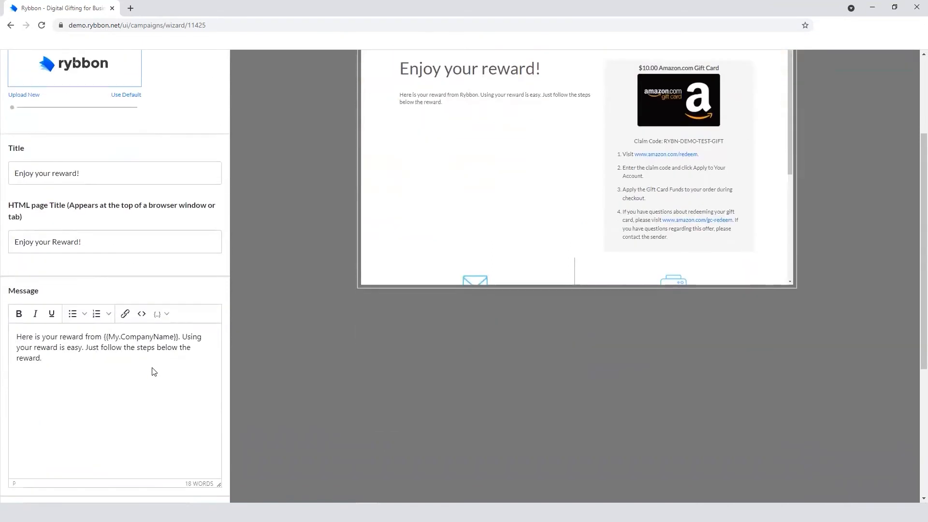
{"action": "scroll", "scroll_direction": "down", "scroll_amount": 3}
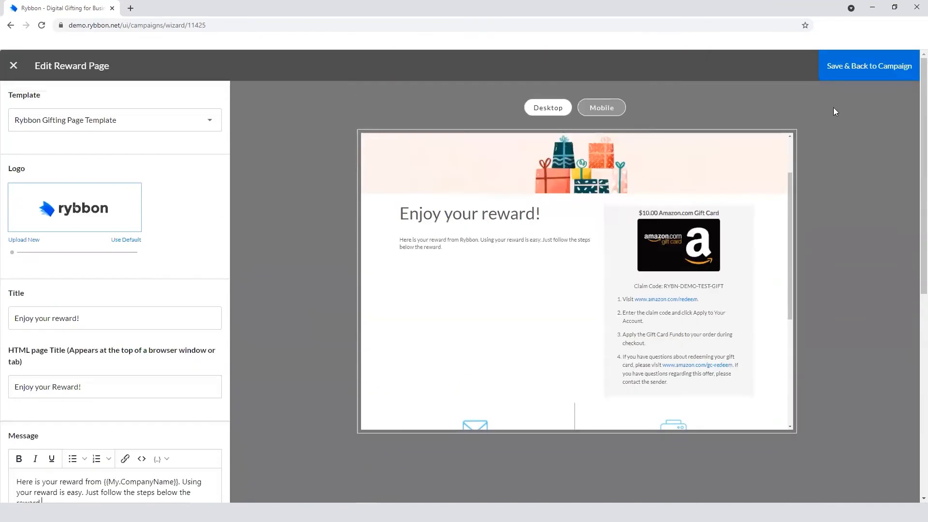
{"action": "left_click", "coordinate": [869, 66]}
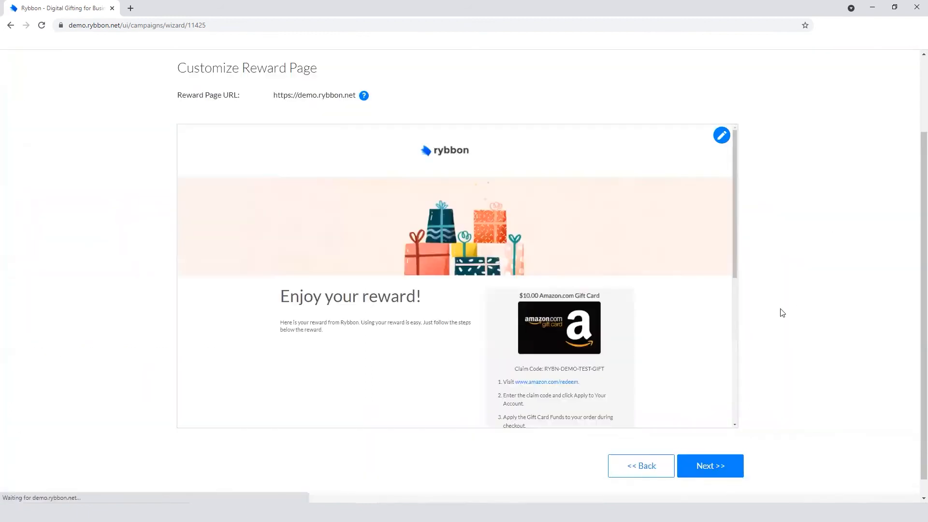
- Confirm the order for 5 rewards totaling $50
{"action": "left_click", "coordinate": [710, 466]}
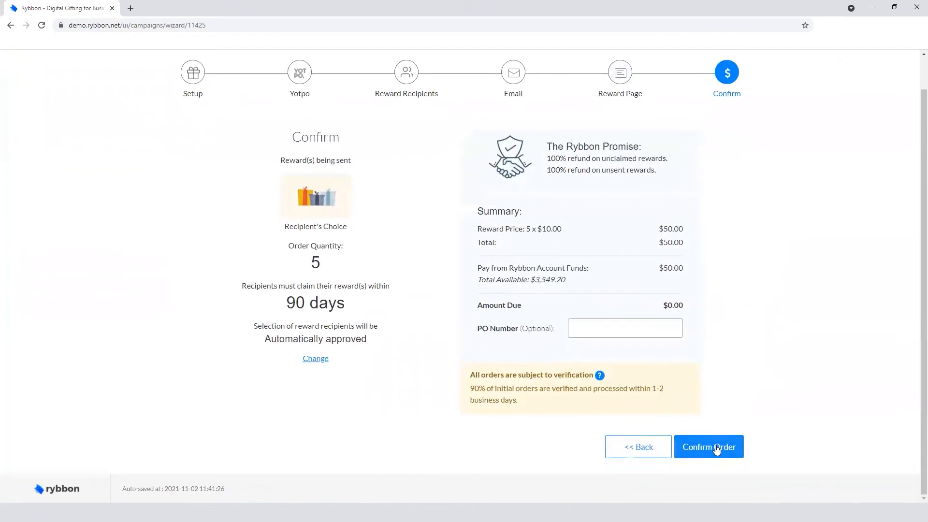
{"action": "left_click", "coordinate": [709, 447]}
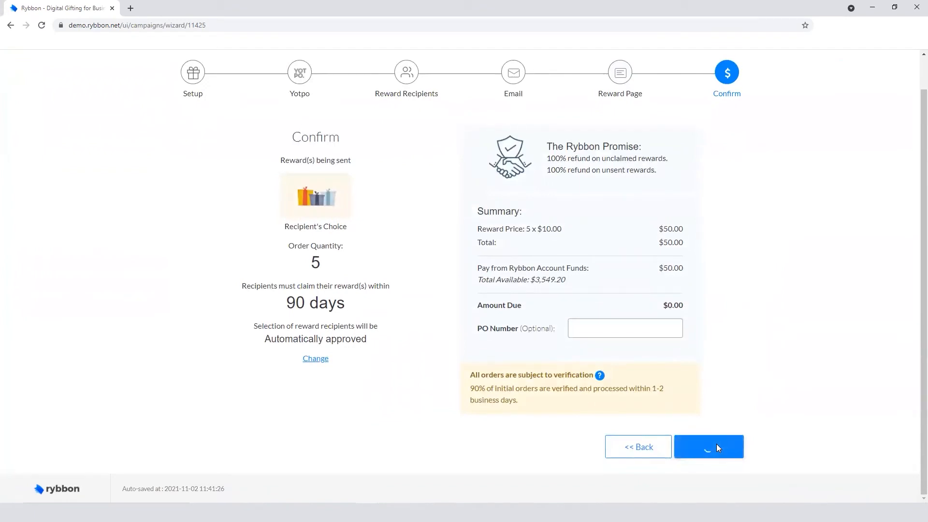
- Complete the order and copy the campaign's webhook URL
{"action": "left_click", "coordinate": [708, 447]}
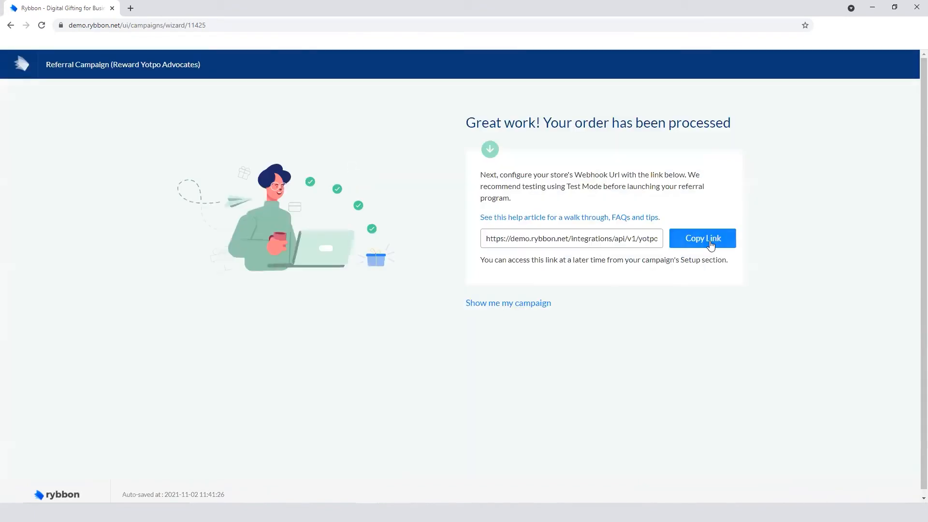
{"action": "left_click", "coordinate": [703, 238]}
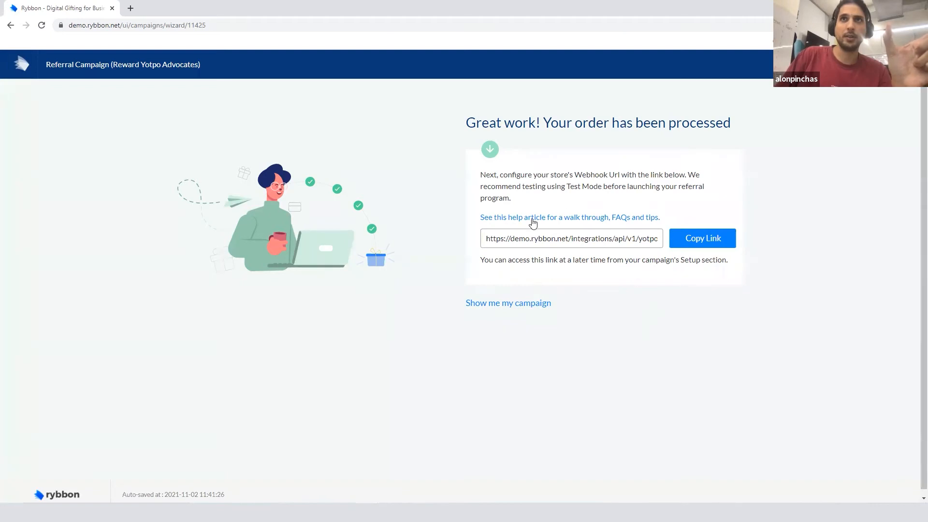
- View the active Referral Campaign's setup with its webhook URL and switch to its recipients
{"action": "left_click", "coordinate": [508, 303]}
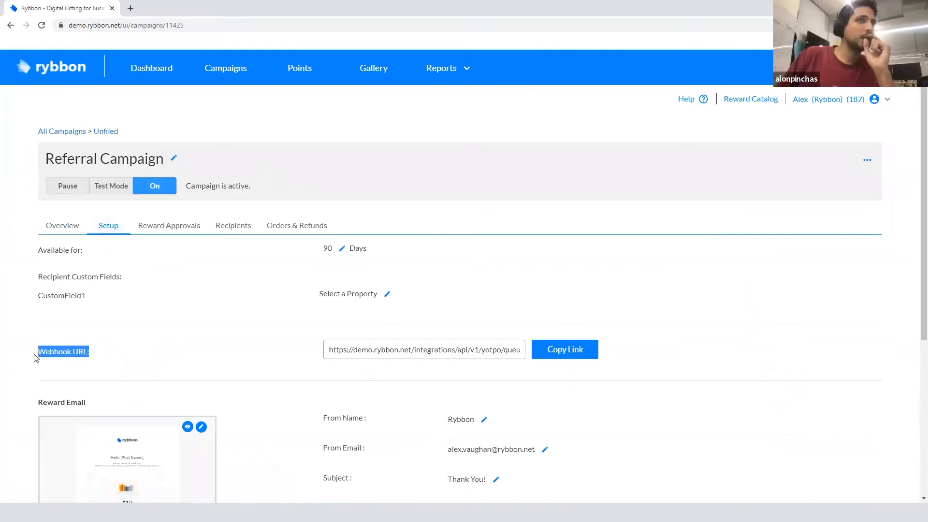
{"action": "scroll", "scroll_direction": "down", "scroll_amount": 3}
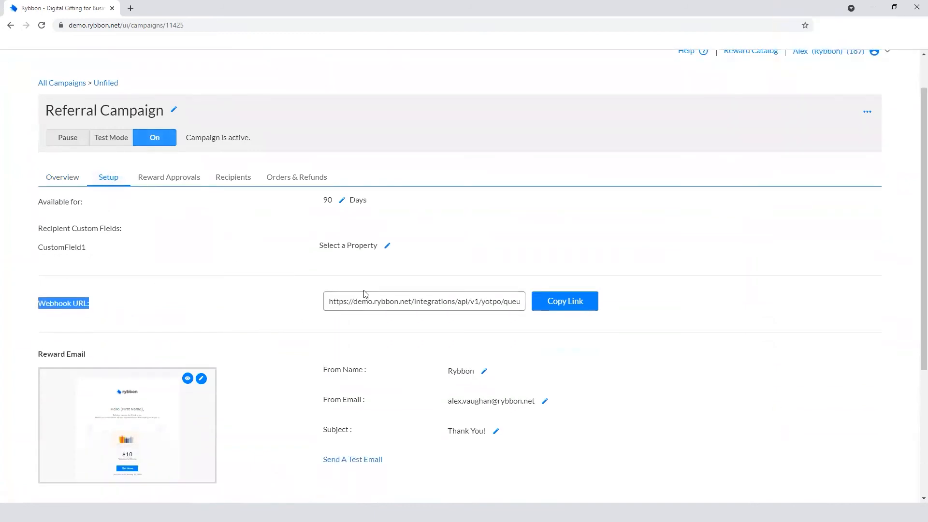
{"action": "left_click", "coordinate": [424, 302]}
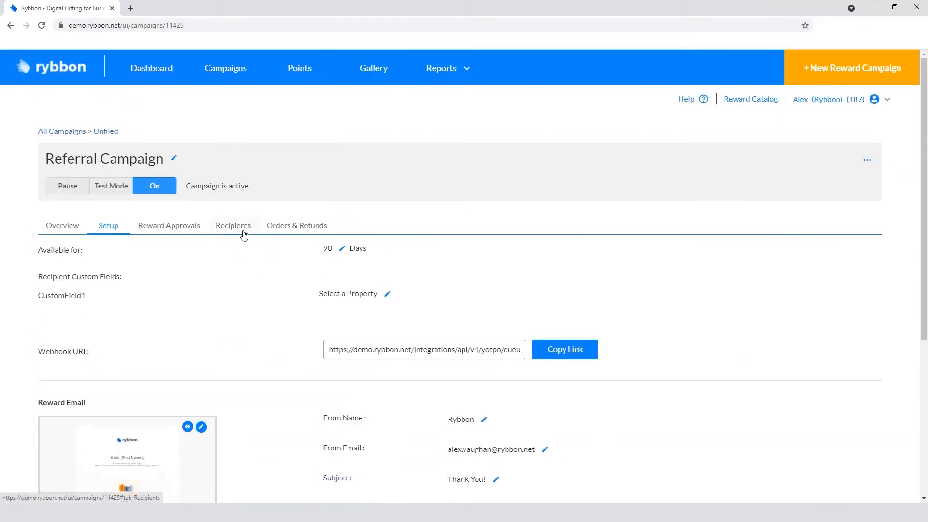
{"action": "left_click", "coordinate": [233, 226]}
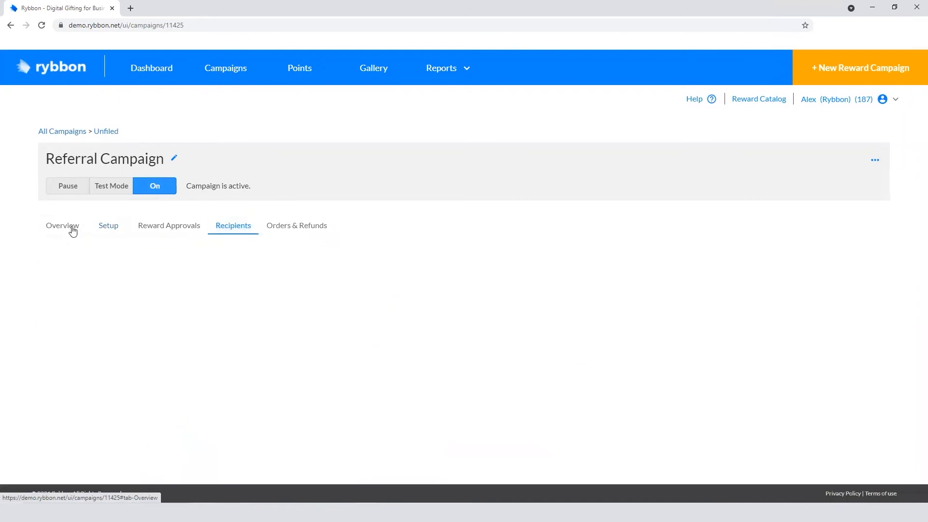